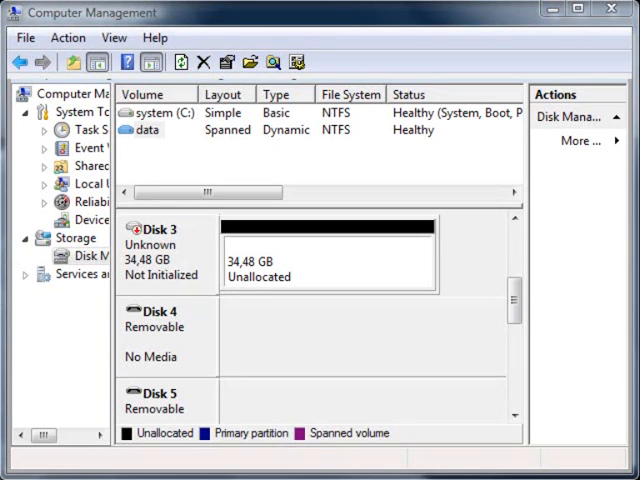
{"action": "mouse_move", "coordinate": [164, 300]}
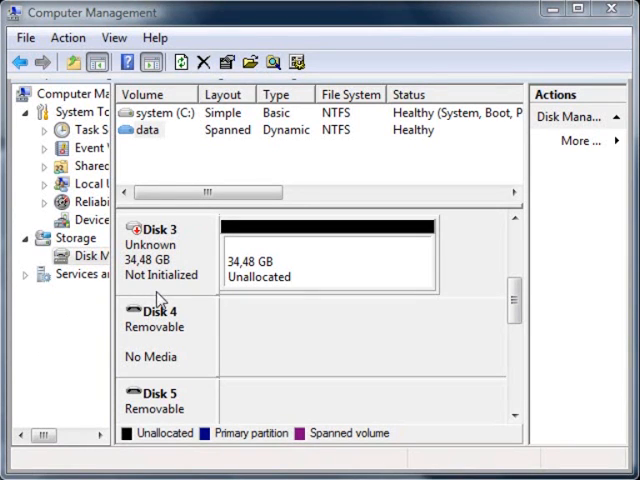
{"action": "mouse_move", "coordinate": [366, 392]}
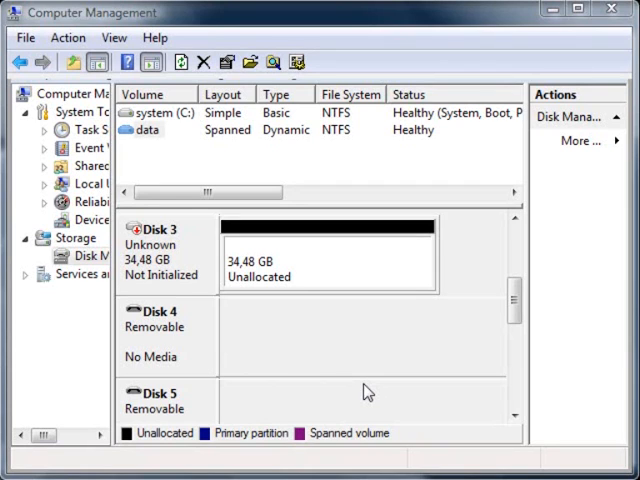
{"action": "mouse_move", "coordinate": [386, 344]}
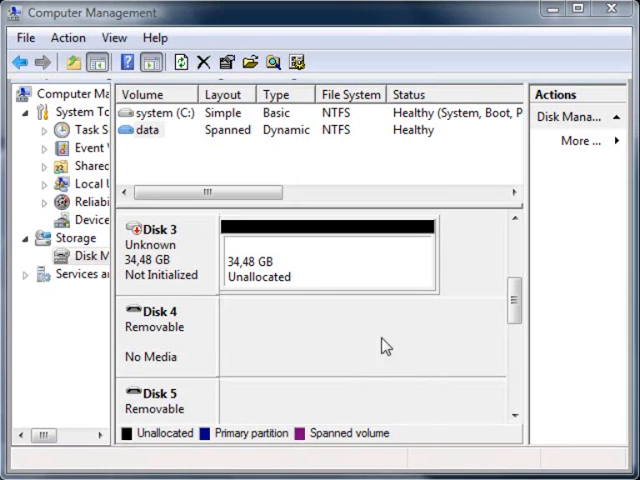
{"action": "mouse_move", "coordinate": [176, 328]}
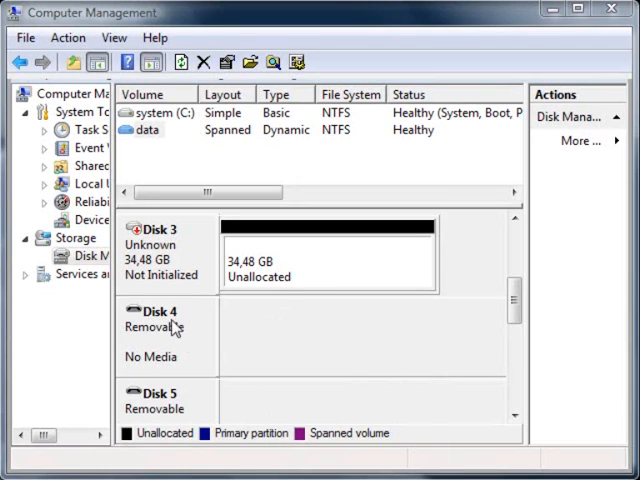
Step: Initialize Disk 3 with the MBR partition style and select its unallocated space
{"action": "left_click", "coordinate": [330, 256]}
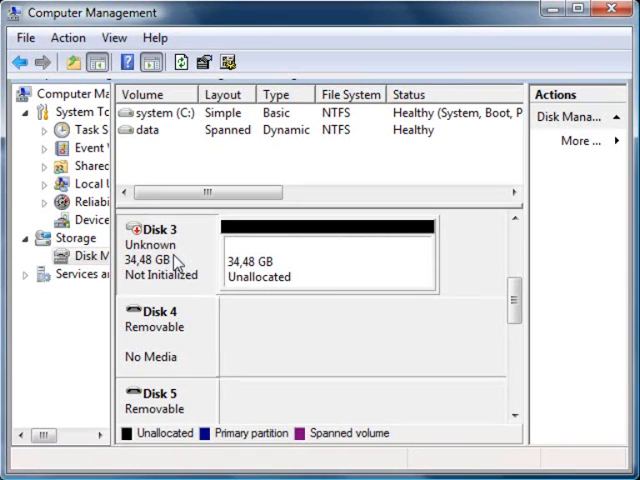
{"action": "right_click", "coordinate": [160, 250]}
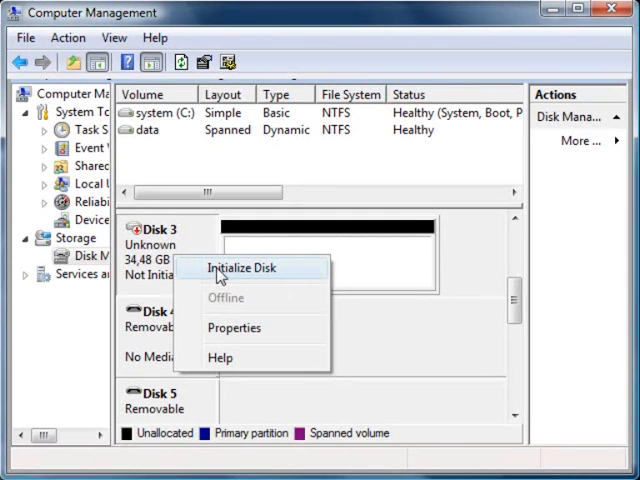
{"action": "left_click", "coordinate": [238, 268]}
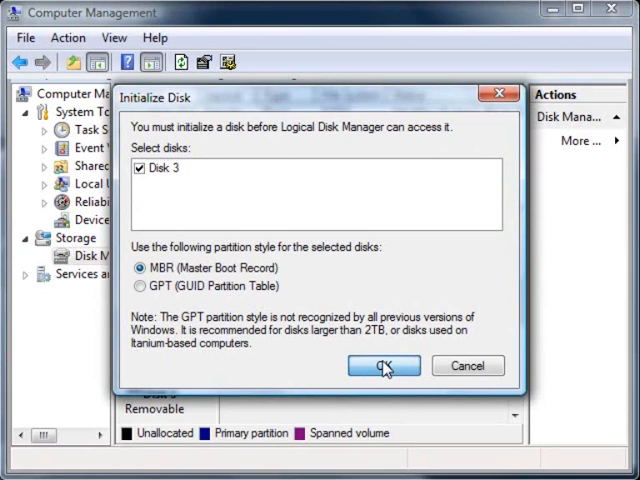
{"action": "left_click", "coordinate": [384, 364]}
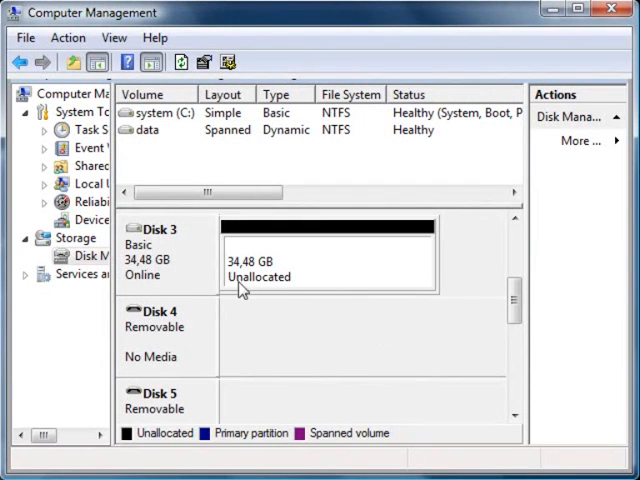
{"action": "left_click", "coordinate": [320, 256]}
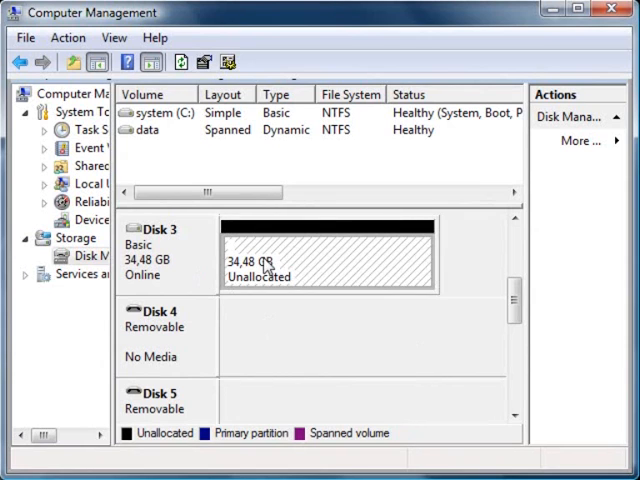
Step: Start a new simple volume on Disk 3, 100 MB in size with drive letter H
{"action": "right_click", "coordinate": [320, 264]}
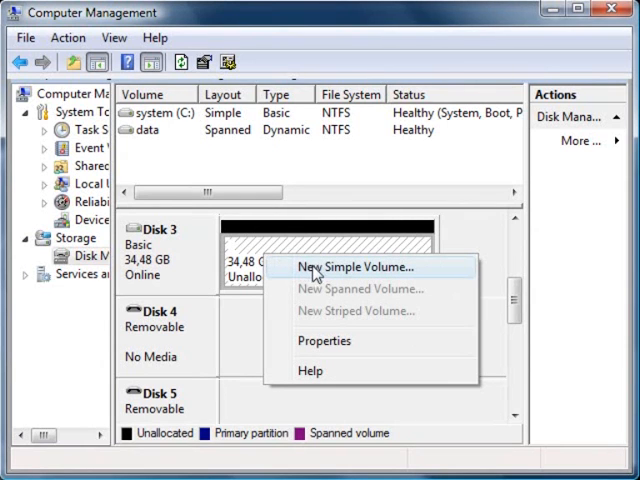
{"action": "left_click", "coordinate": [356, 266]}
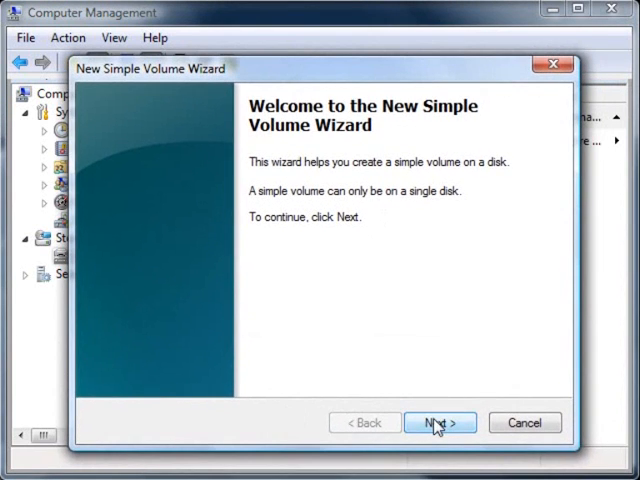
{"action": "left_click", "coordinate": [438, 422]}
{"action": "type", "text": "100"}
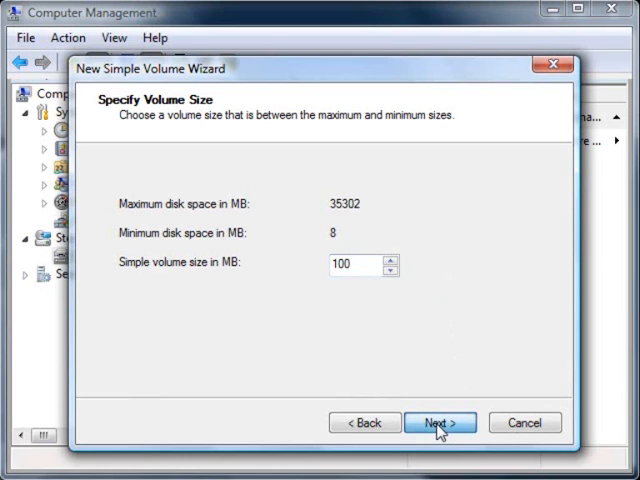
{"action": "left_click", "coordinate": [440, 422]}
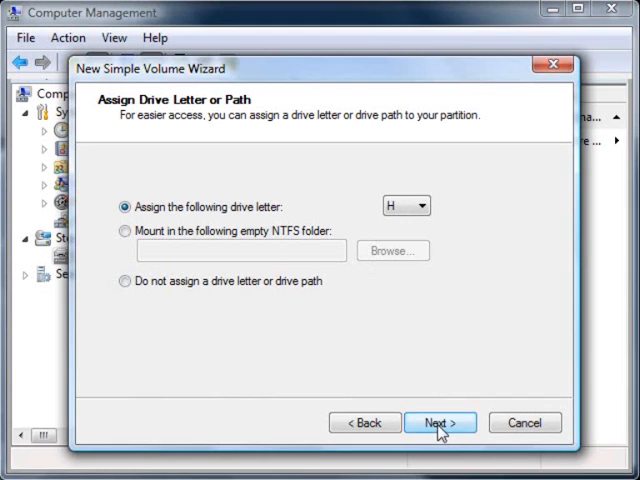
{"action": "left_click", "coordinate": [440, 422]}
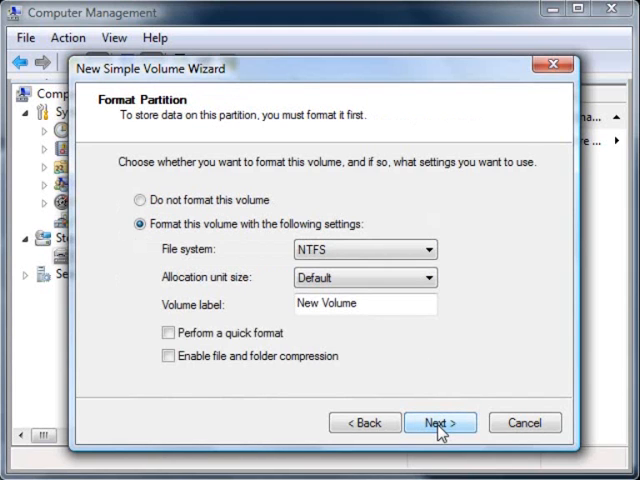
{"action": "mouse_move", "coordinate": [328, 330]}
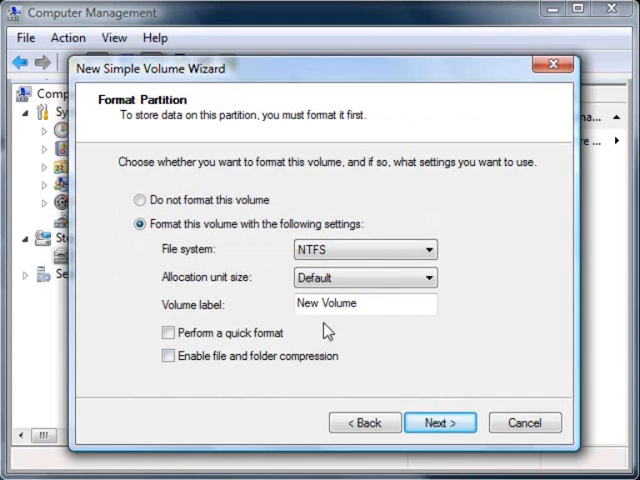
Step: Label the volume 'test', format it NTFS with quick format off, and finish the wizard
{"action": "triple_click", "coordinate": [364, 304]}
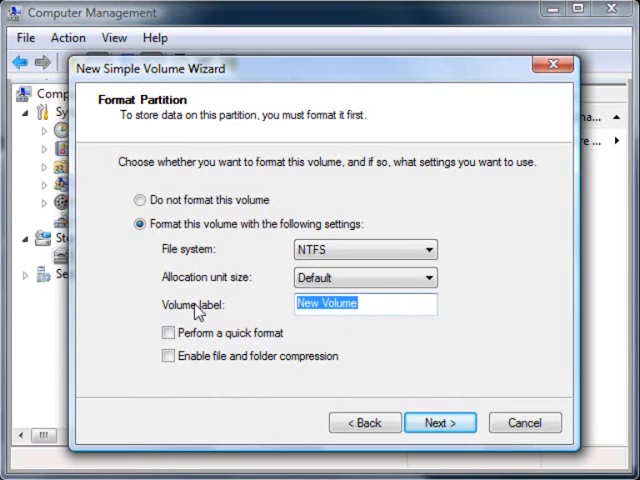
{"action": "type", "text": "test"}
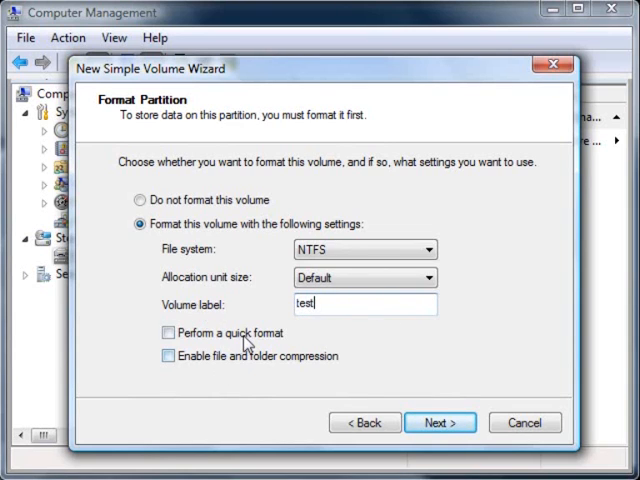
{"action": "mouse_move", "coordinate": [424, 348]}
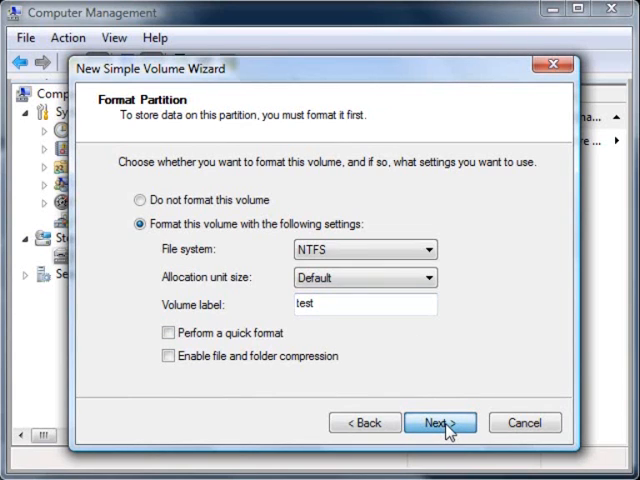
{"action": "left_click", "coordinate": [440, 422]}
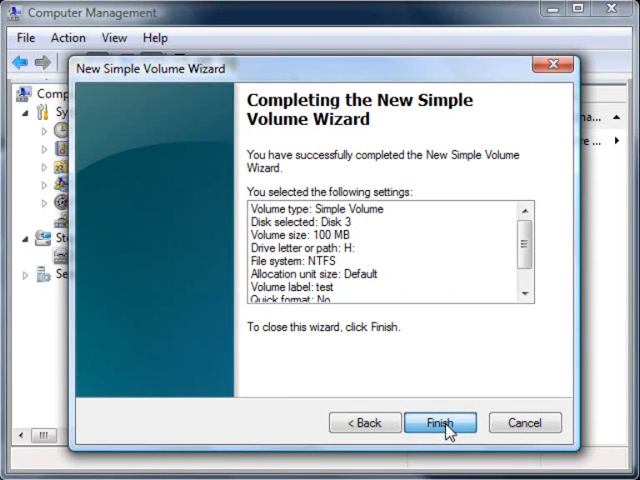
{"action": "left_click", "coordinate": [440, 422]}
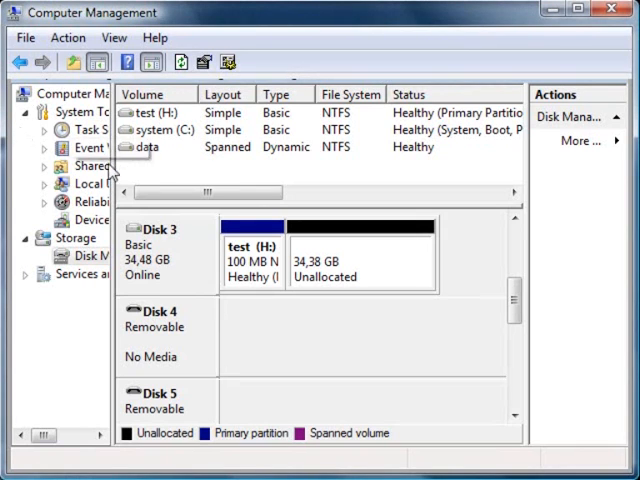
{"action": "left_click", "coordinate": [252, 250]}
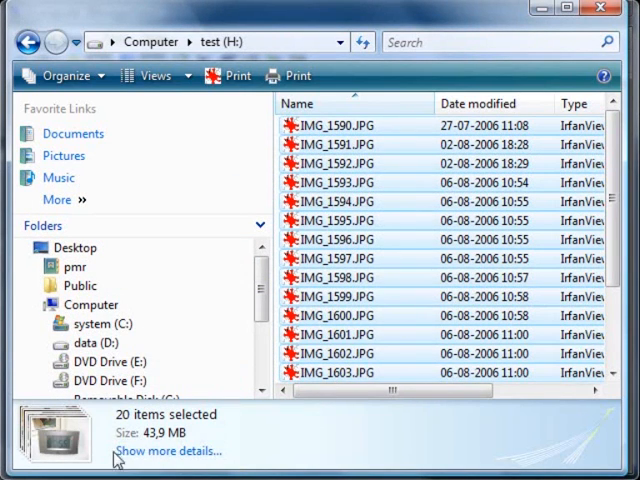
{"action": "mouse_move", "coordinate": [168, 452]}
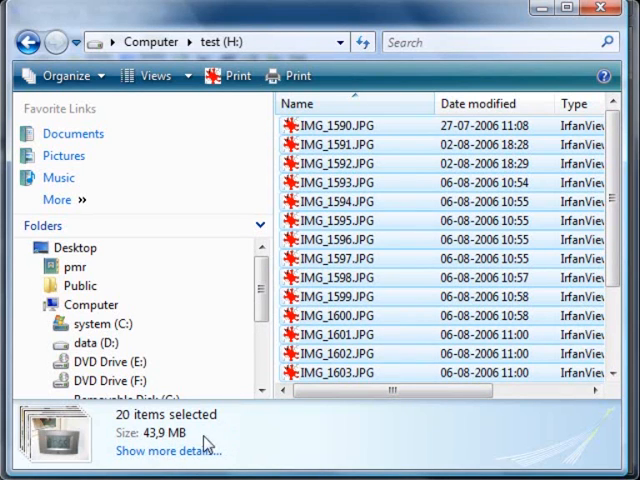
{"action": "mouse_move", "coordinate": [370, 278]}
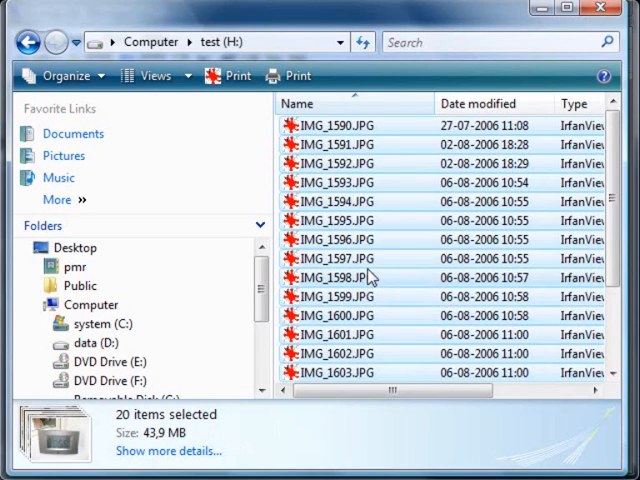
Step: Select a single photo from the twenty JPGs on the test (H:) drive
{"action": "left_click", "coordinate": [340, 220]}
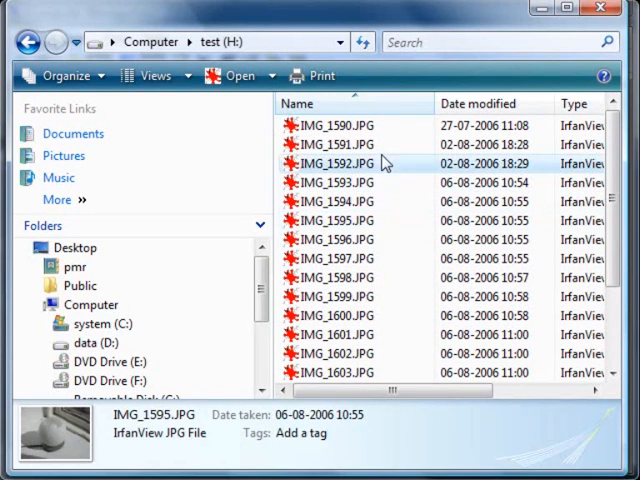
{"action": "left_click", "coordinate": [336, 164]}
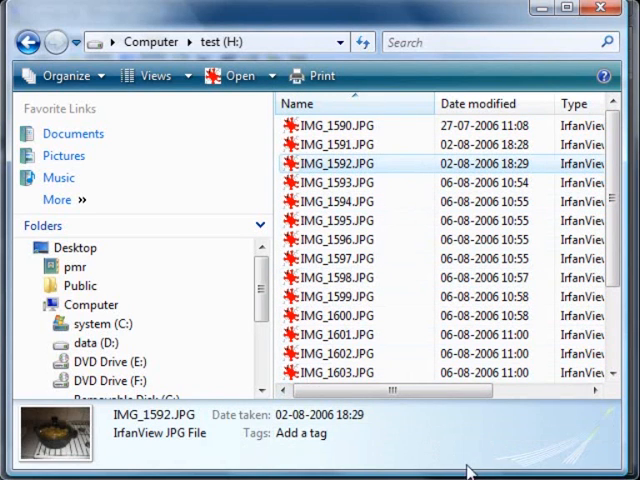
{"action": "mouse_move", "coordinate": [470, 468]}
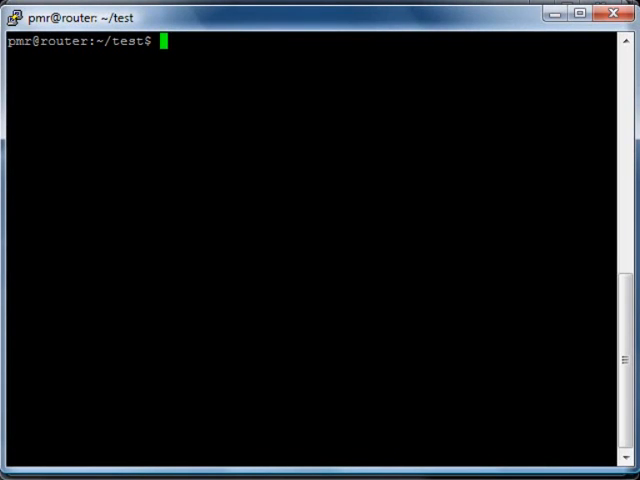
Step: List the system's disk partitions with cat /proc/partitions
{"action": "type", "text": "cat"}
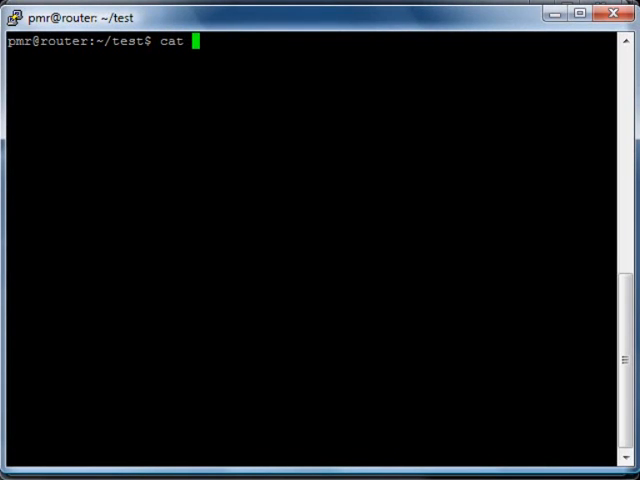
{"action": "type", "text": "/dev/"}
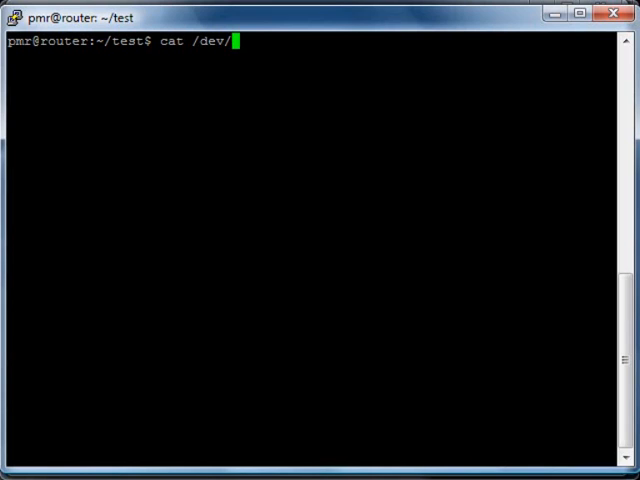
{"action": "type", "text": "pr"}
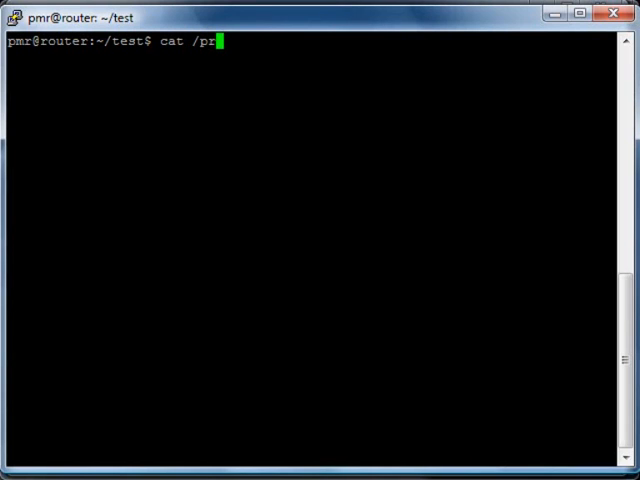
{"action": "type", "text": "oc/par"}
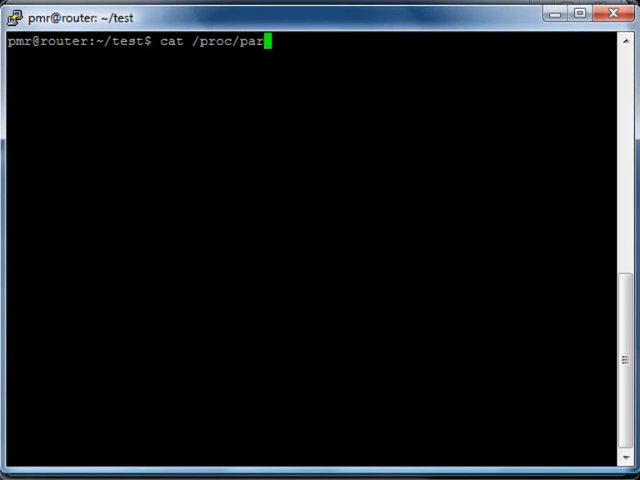
{"action": "key", "text": "Return"}
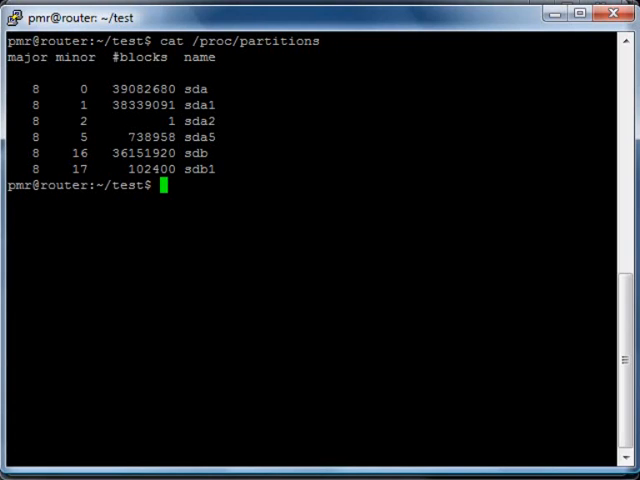
Step: Image /dev/sdb1 into sdb1-pictures with dd bs=1M, rerunning with sudo after permission denied
{"action": "type", "text": "dd"}
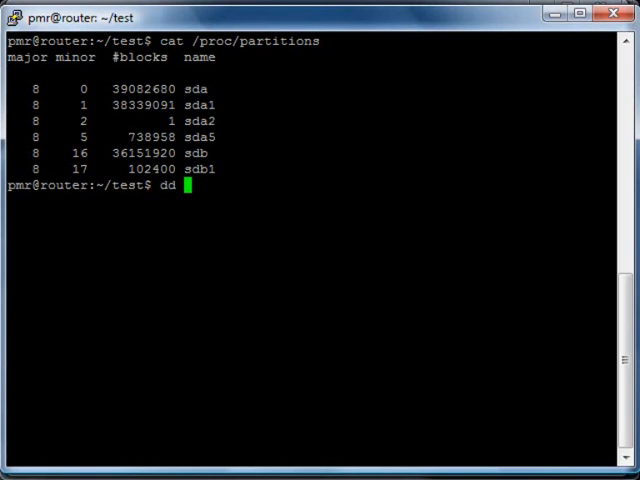
{"action": "type", "text": "if"}
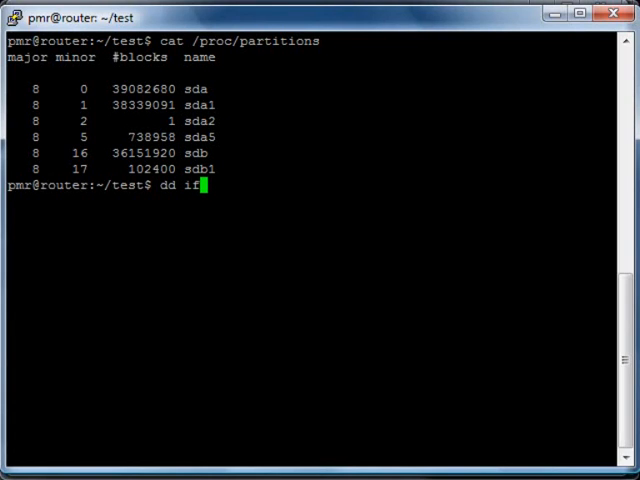
{"action": "type", "text": "=/dev/"}
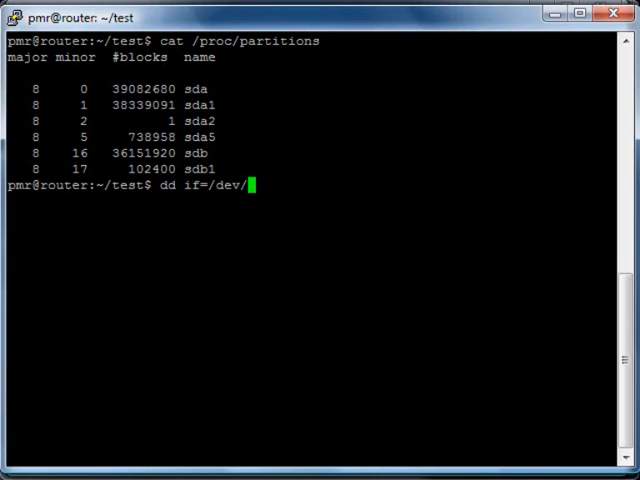
{"action": "type", "text": "sdb1"}
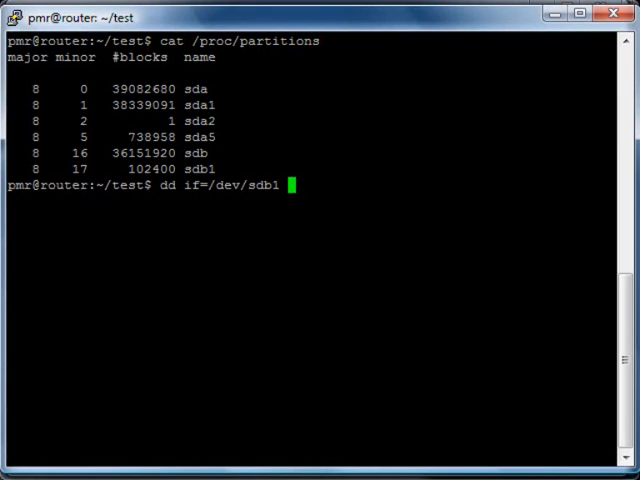
{"action": "type", "text": "sd"}
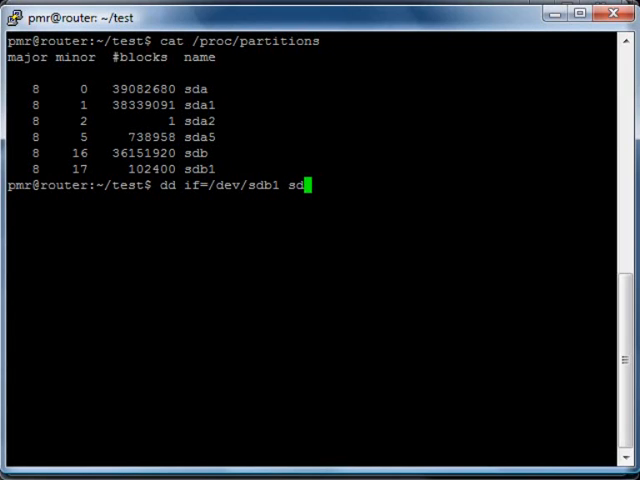
{"action": "type", "text": "b"}
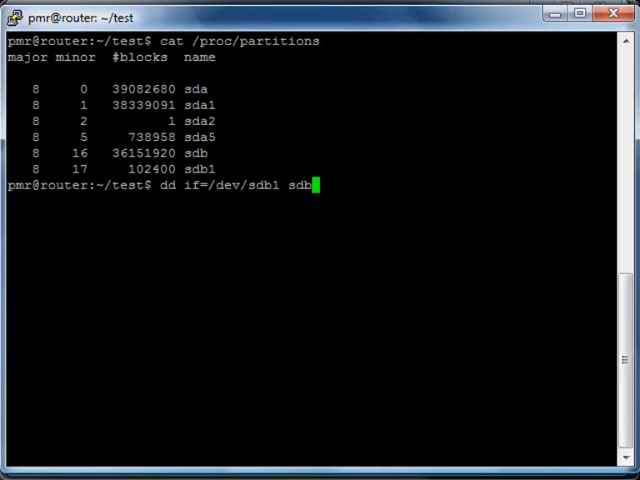
{"action": "type", "text": "1"}
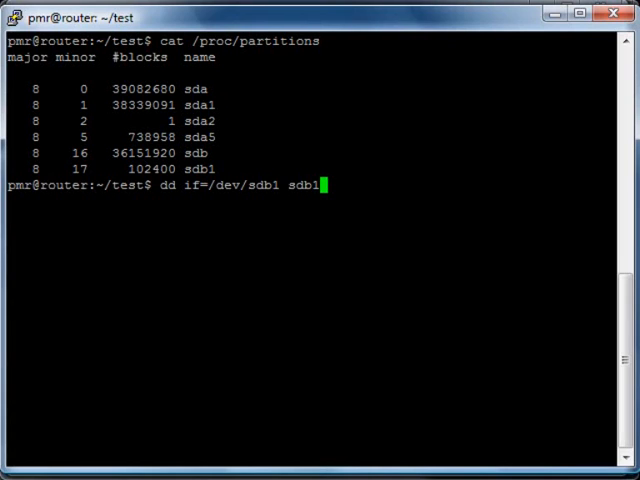
{"action": "key", "text": "Left"}
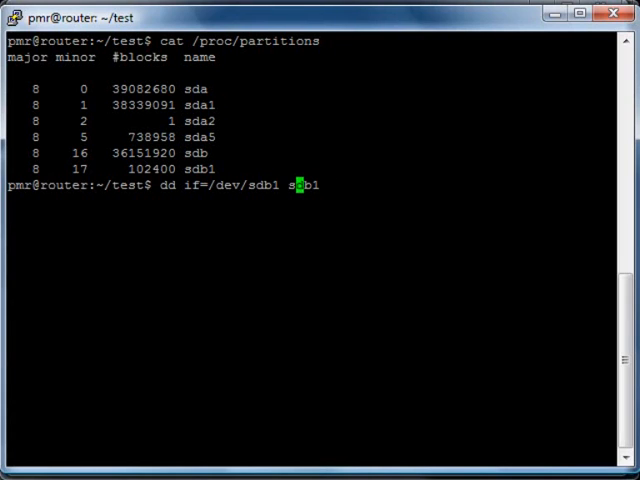
{"action": "type", "text": "of="}
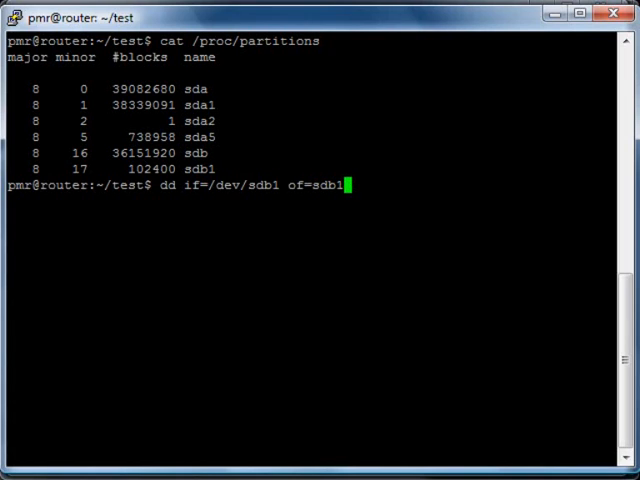
{"action": "type", "text": "-"}
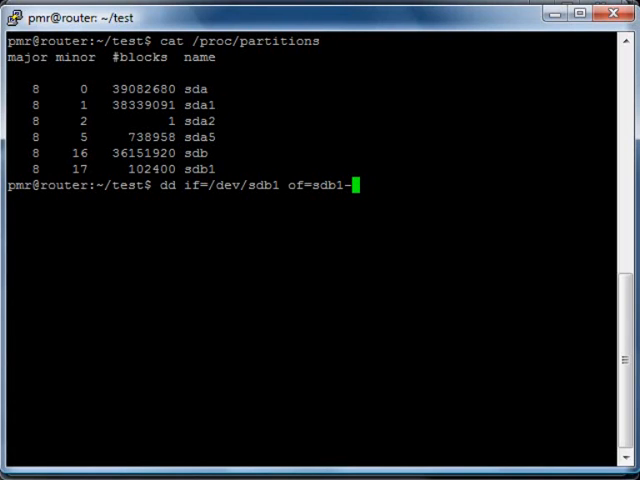
{"action": "type", "text": "pict"}
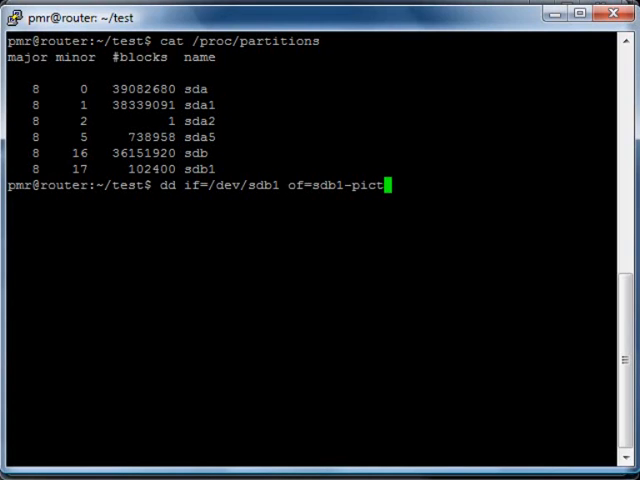
{"action": "type", "text": "ures"}
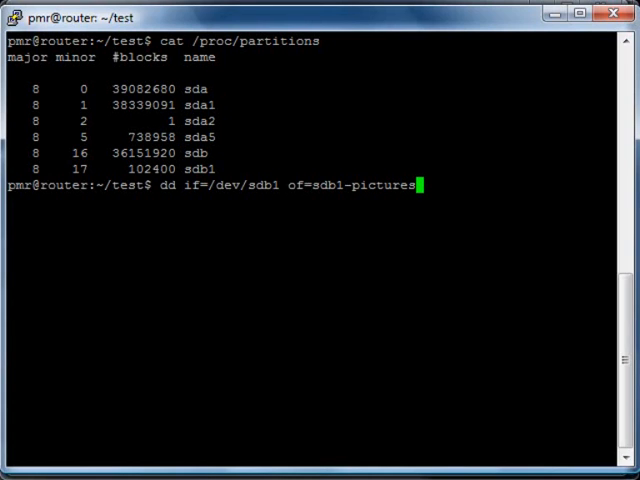
{"action": "type", "text": "bs"}
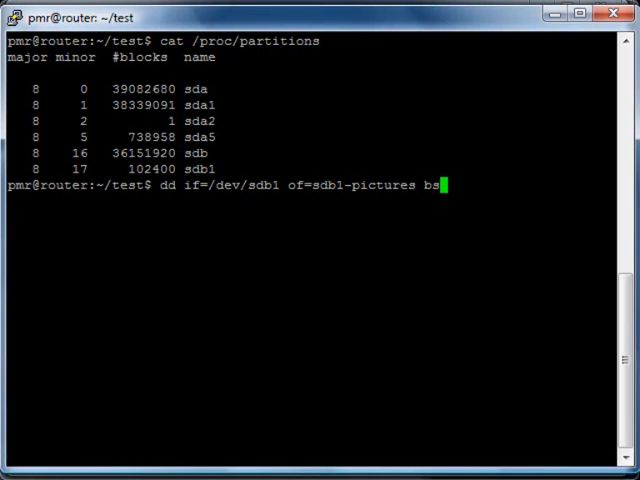
{"action": "type", "text": "1M"}
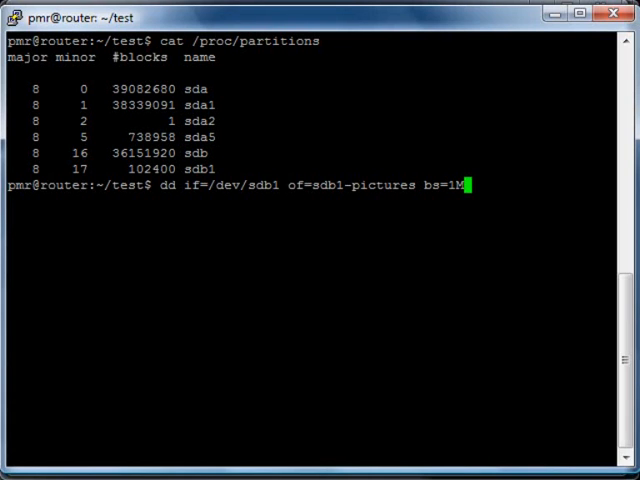
{"action": "key", "text": "Return"}
{"action": "type", "text": "sudo dd if=/dev/sdb1 of=sdb1-pictures bs=1M"}
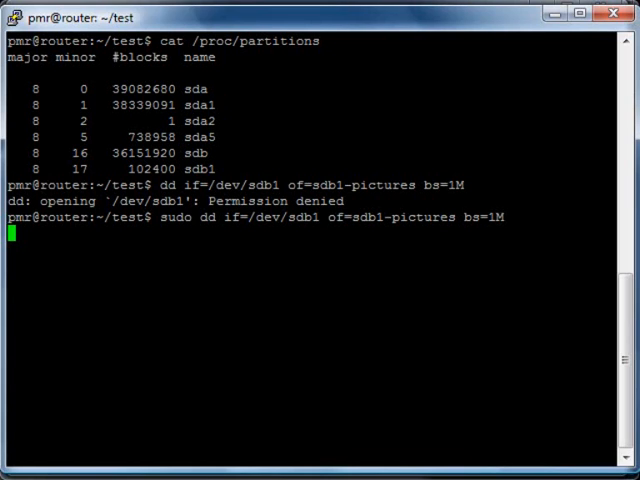
{"action": "key", "text": "Return"}
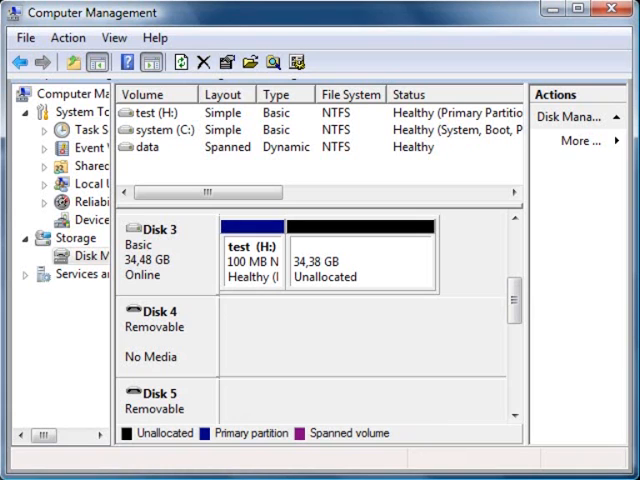
Step: Run a full NTFS format of the test partition with quick format turned off
{"action": "right_click", "coordinate": [250, 250]}
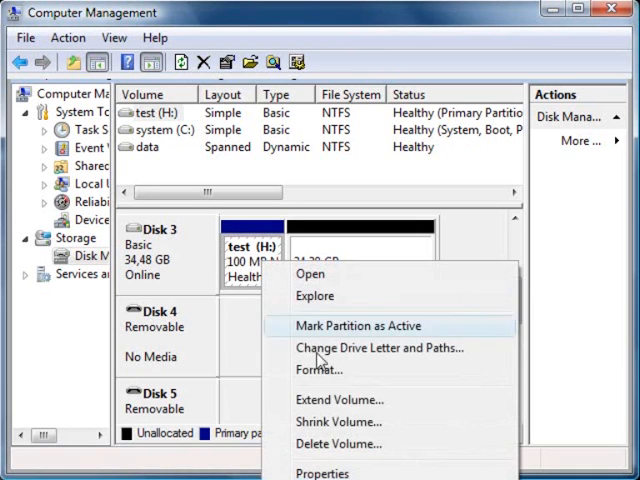
{"action": "left_click", "coordinate": [320, 368]}
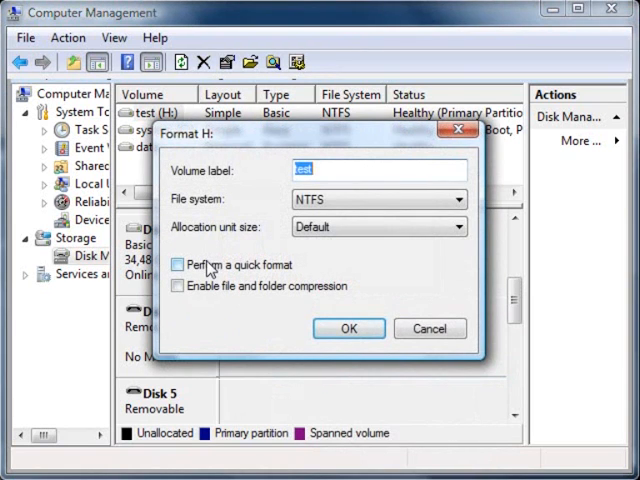
{"action": "mouse_move", "coordinate": [348, 328]}
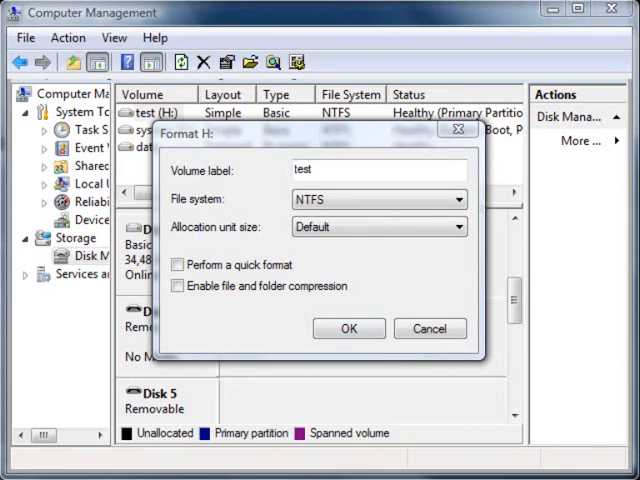
{"action": "left_click", "coordinate": [348, 328]}
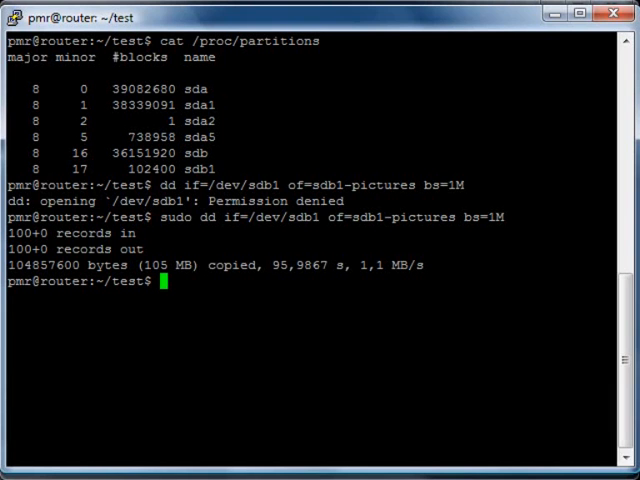
{"action": "mouse_move", "coordinate": [210, 364]}
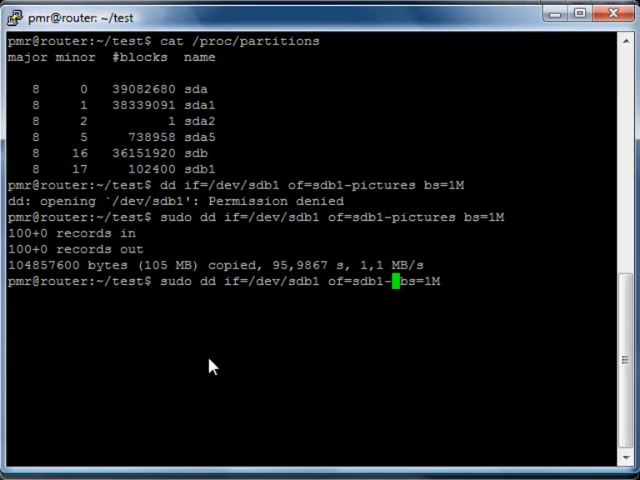
Step: Rerun the dd copy of /dev/sdb1 with the output file named sdb1-formatted
{"action": "type", "text": "for"}
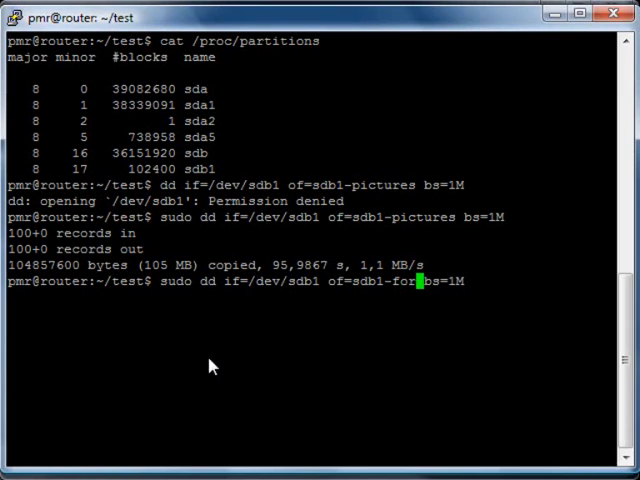
{"action": "type", "text": "matted"}
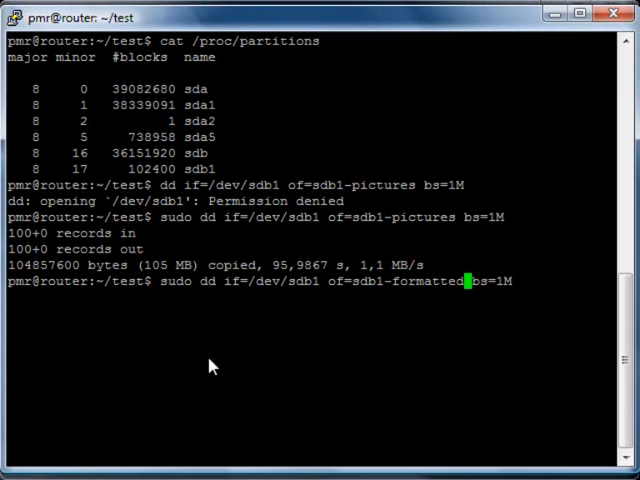
{"action": "key", "text": "Return"}
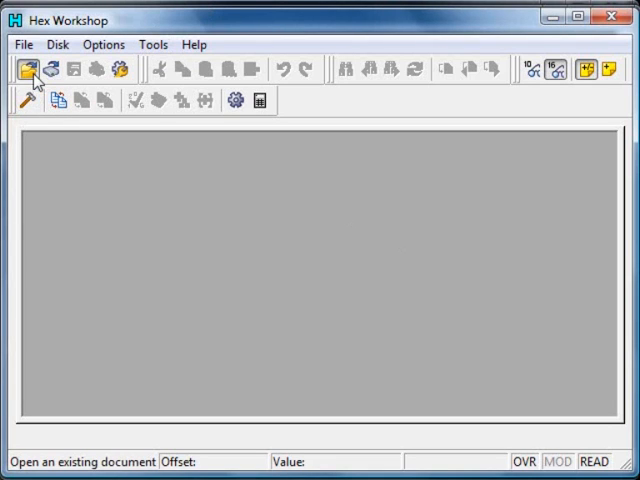
Step: Load the sdb1-pictures image and scroll through its NTFS boot sector and non-zero data
{"action": "left_click", "coordinate": [28, 68]}
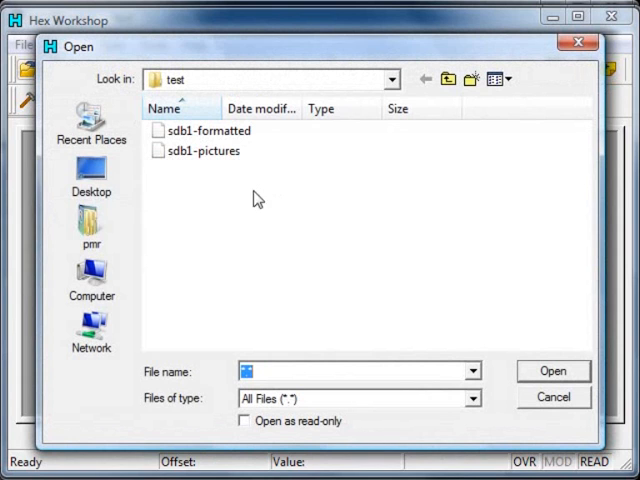
{"action": "left_click", "coordinate": [204, 152]}
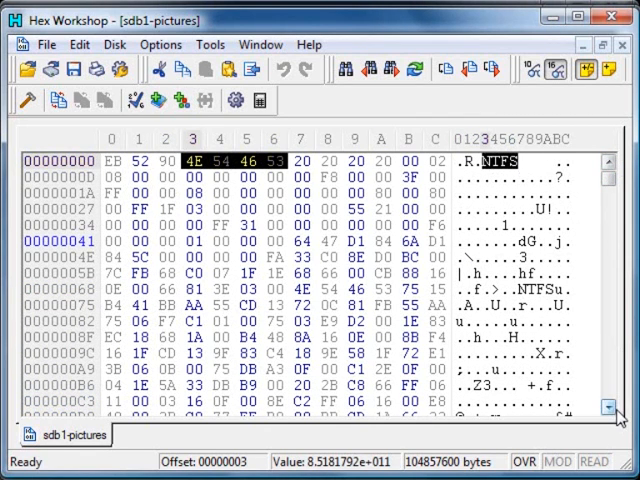
{"action": "scroll", "scroll_direction": "down", "scroll_amount": 3}
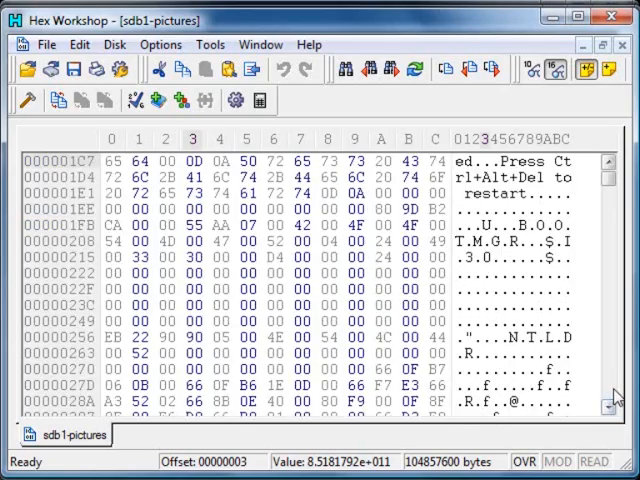
{"action": "scroll", "scroll_direction": "down", "scroll_amount": 3}
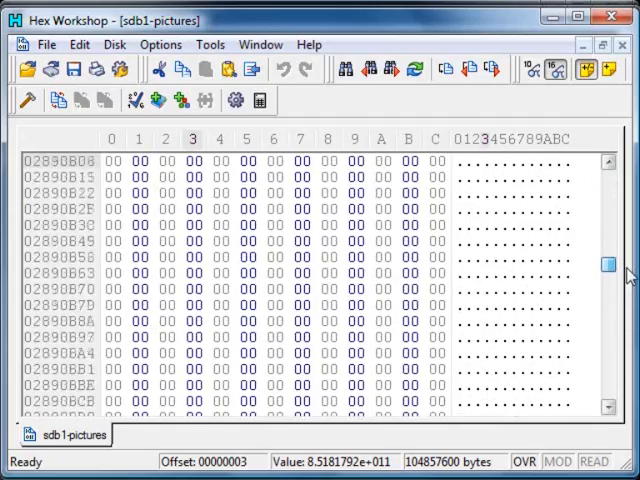
{"action": "scroll", "scroll_direction": "down", "scroll_amount": 3}
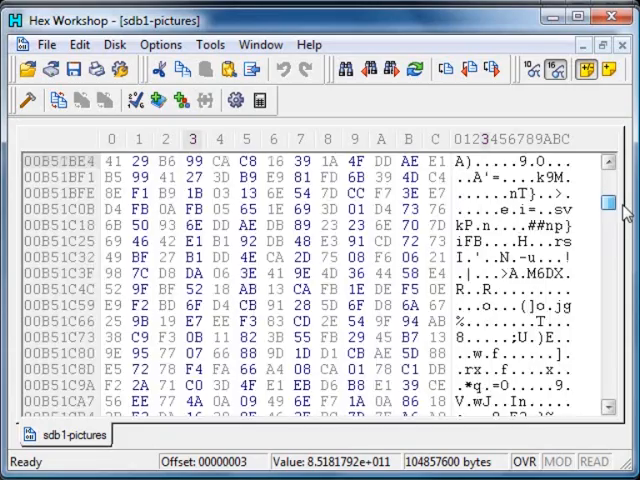
{"action": "left_click", "coordinate": [24, 68]}
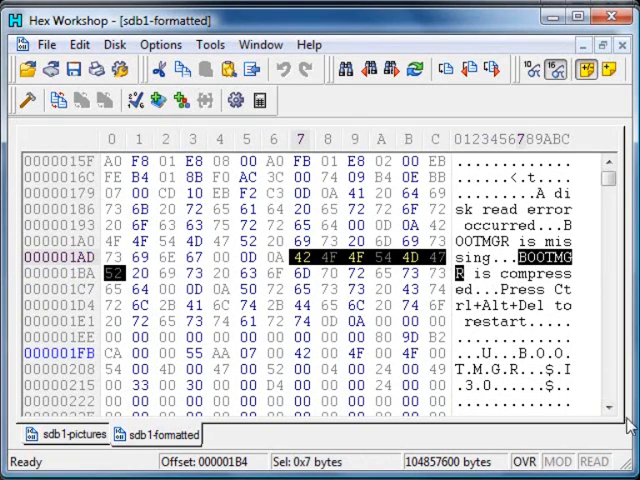
Step: Scroll through sdb1-formatted past the boot code, revealing runs of 00 and FF bytes and NTFS metadata names
{"action": "scroll", "scroll_direction": "down", "scroll_amount": 3}
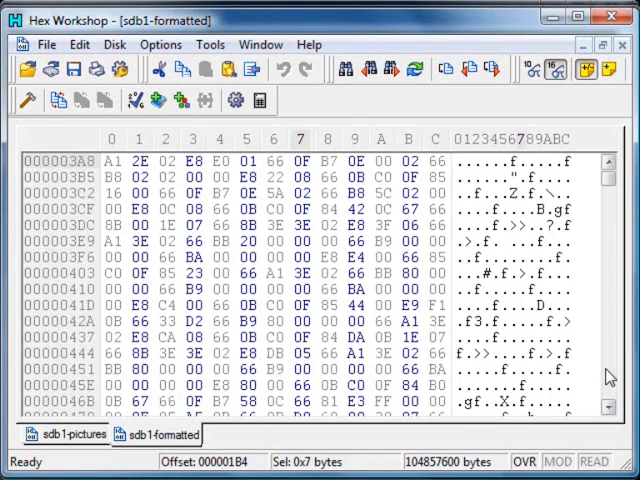
{"action": "scroll", "scroll_direction": "down", "scroll_amount": 3}
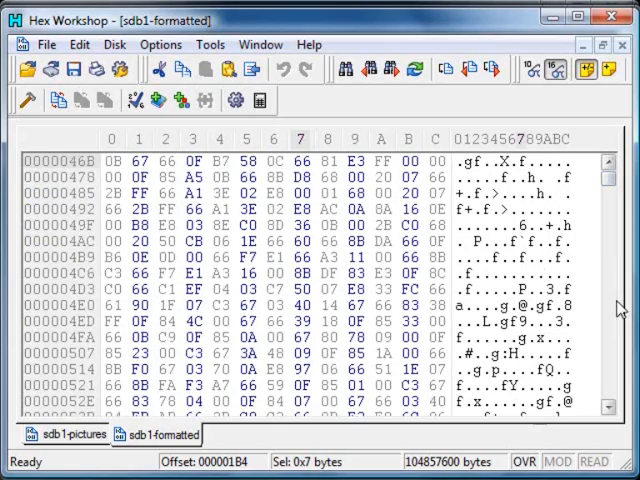
{"action": "scroll", "scroll_direction": "down", "scroll_amount": 3}
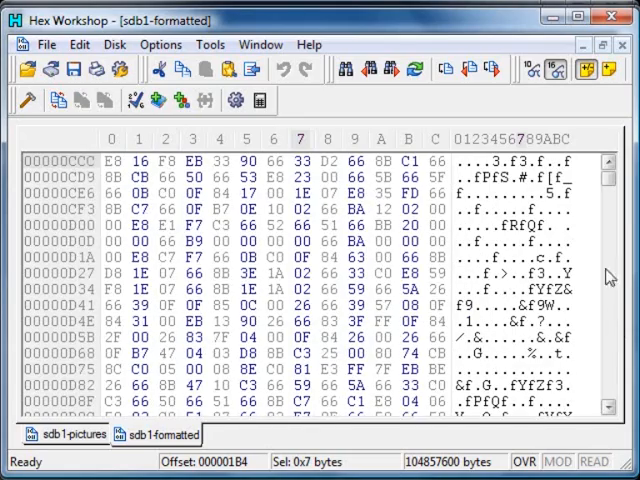
{"action": "scroll", "scroll_direction": "down", "scroll_amount": 3}
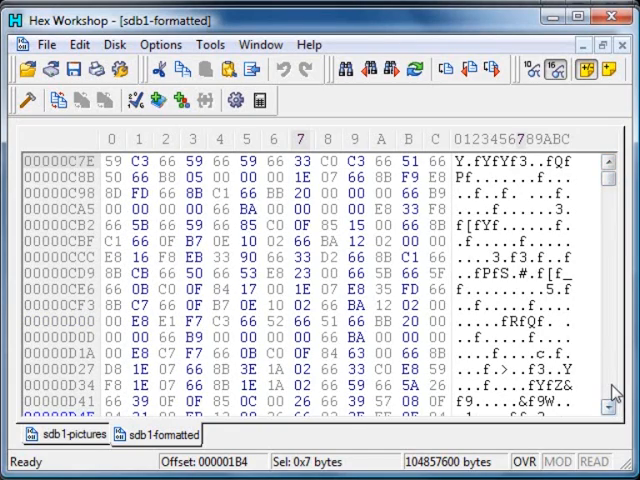
{"action": "scroll", "scroll_direction": "down", "scroll_amount": 3}
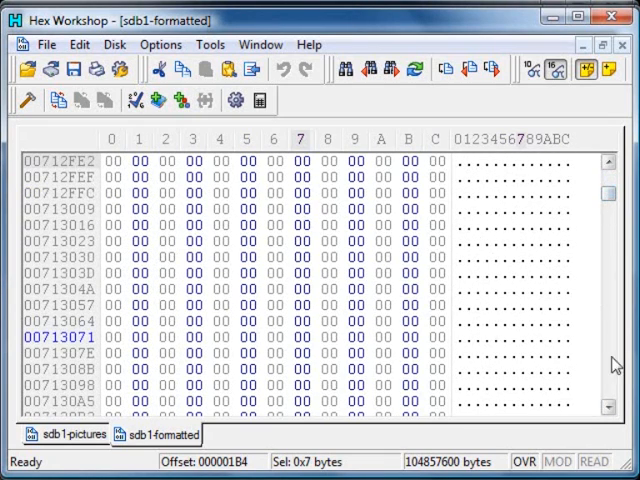
{"action": "scroll", "scroll_direction": "down", "scroll_amount": 3}
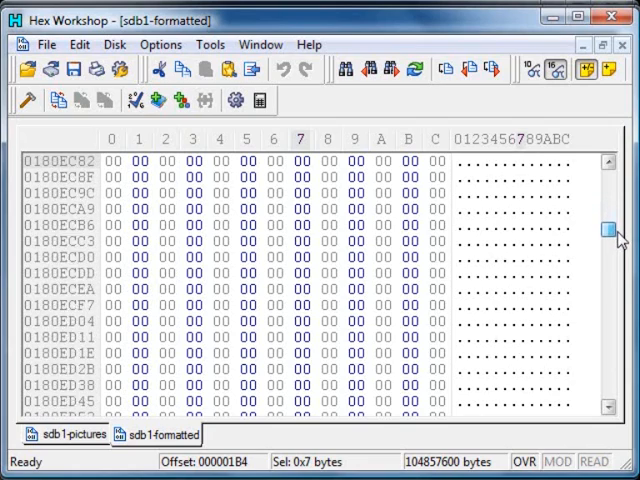
{"action": "scroll", "scroll_direction": "down", "scroll_amount": 3}
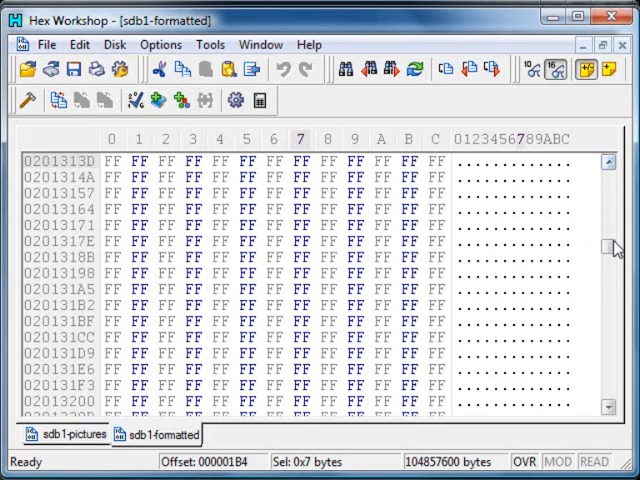
{"action": "scroll", "scroll_direction": "down", "scroll_amount": 3}
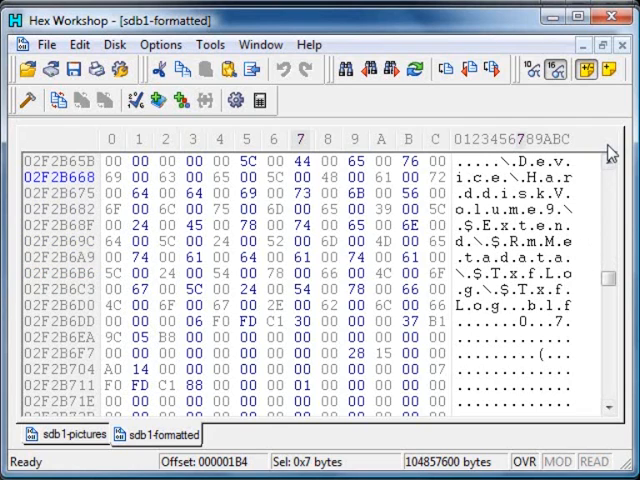
{"action": "scroll", "scroll_direction": "up", "scroll_amount": 3}
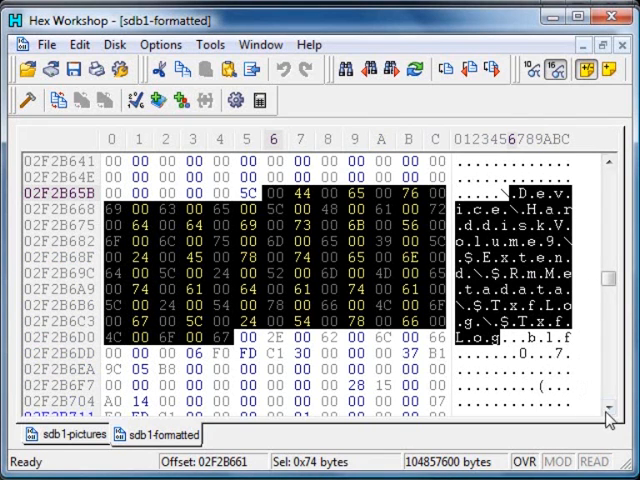
{"action": "scroll", "scroll_direction": "down", "scroll_amount": 3}
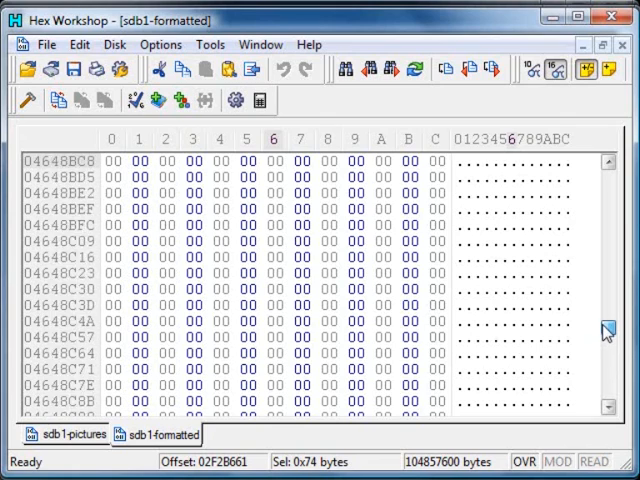
{"action": "scroll", "scroll_direction": "up", "scroll_amount": 3}
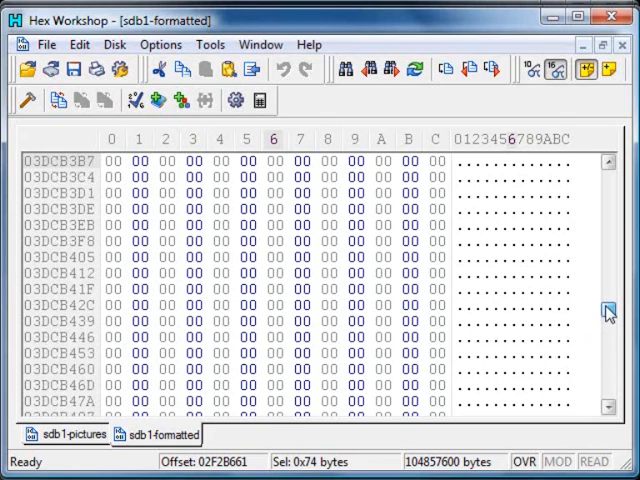